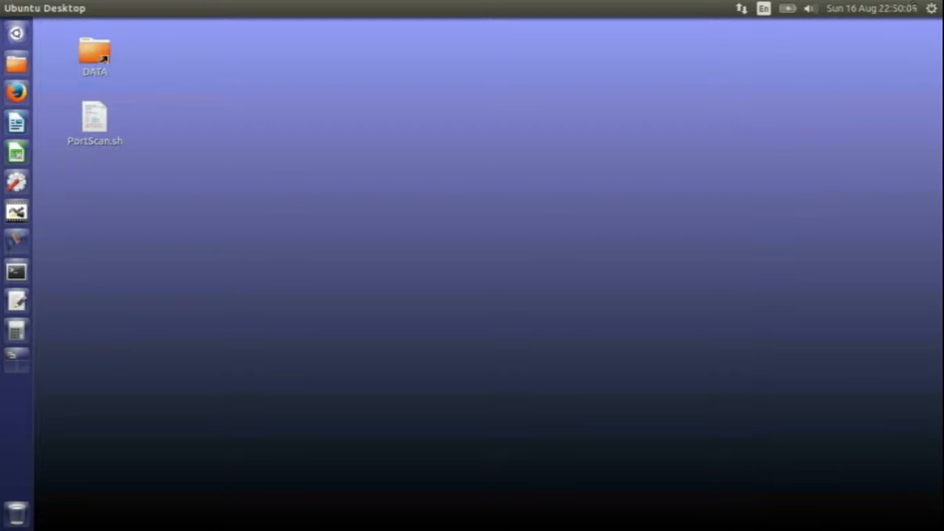
# Open a terminal and run ./PortScan.sh from the Desktop folder
pyautogui.click(16, 271)
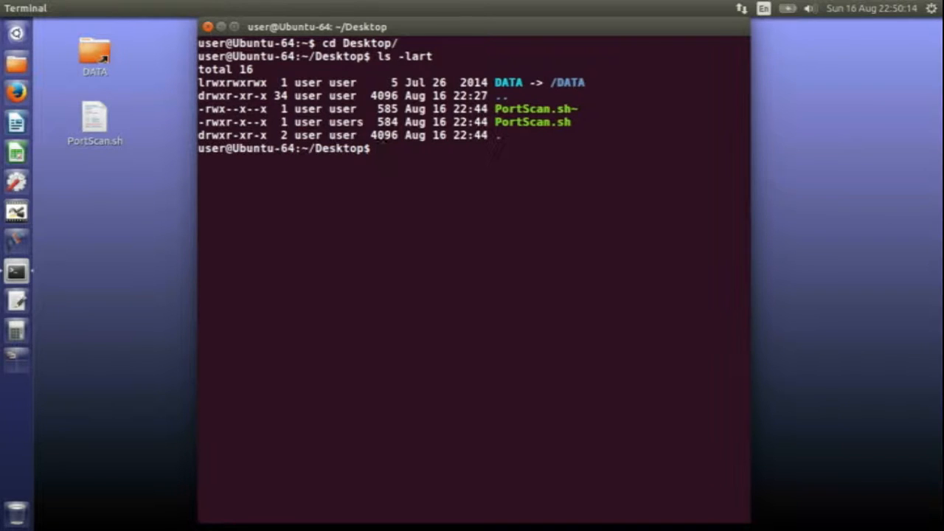
pyautogui.write('./PortScan.sh')
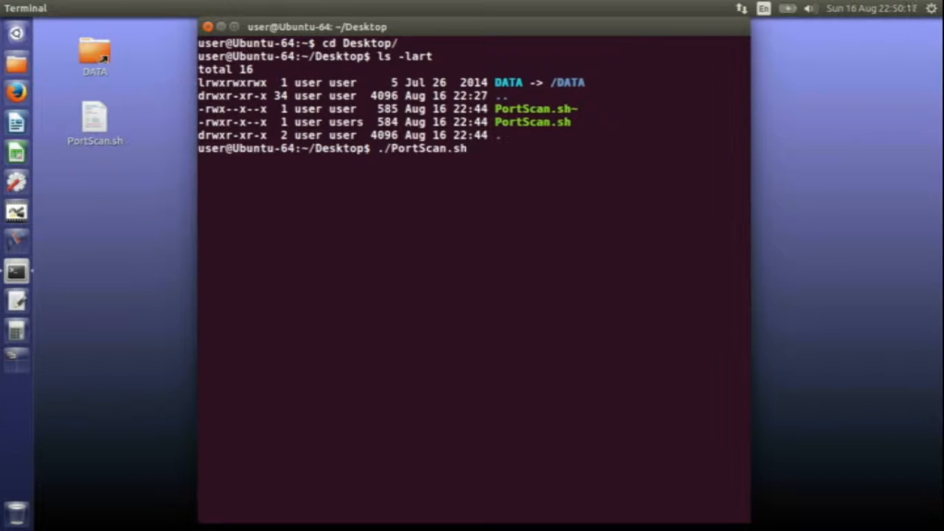
pyautogui.press('Return')
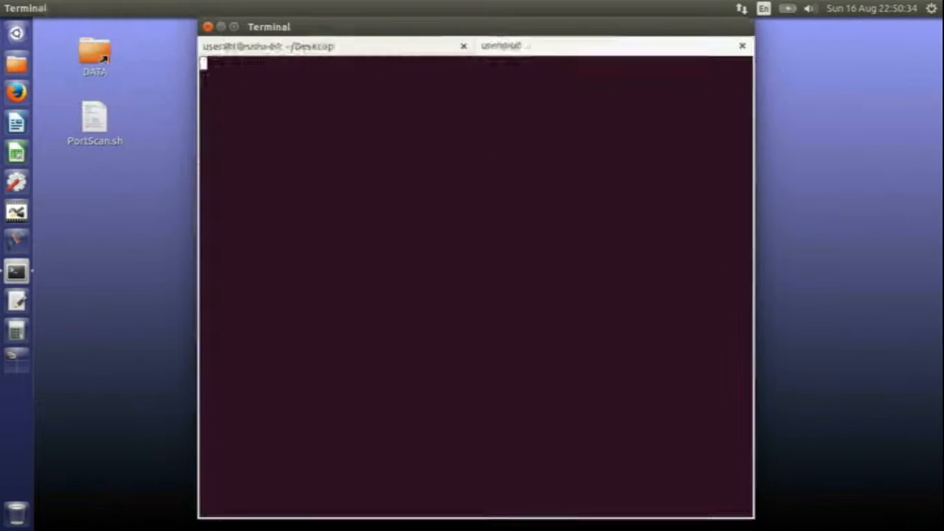
pyautogui.write('ssh')
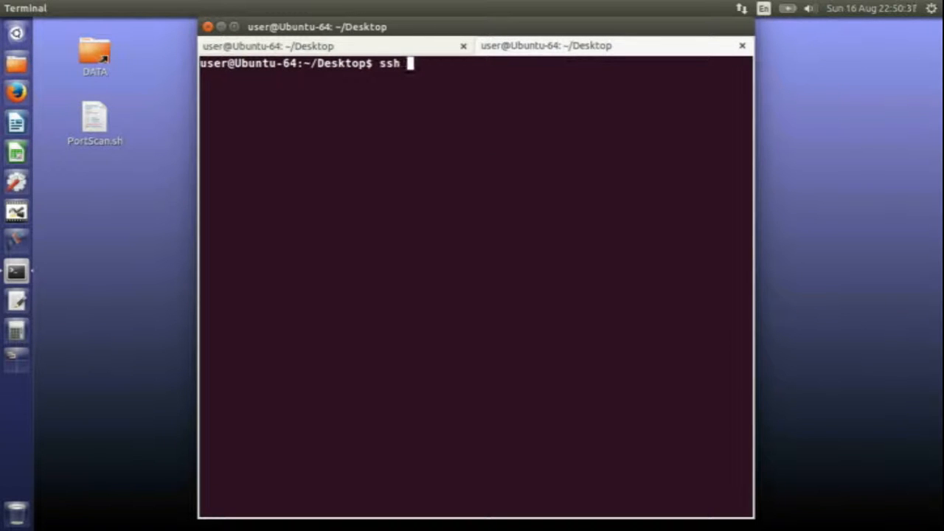
pyautogui.write('pi')
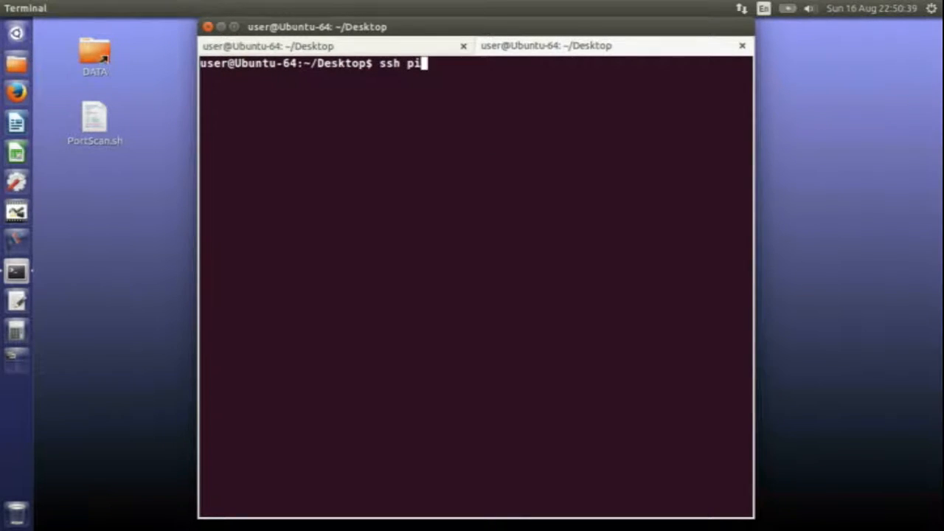
pyautogui.write('@192.168.0.6')
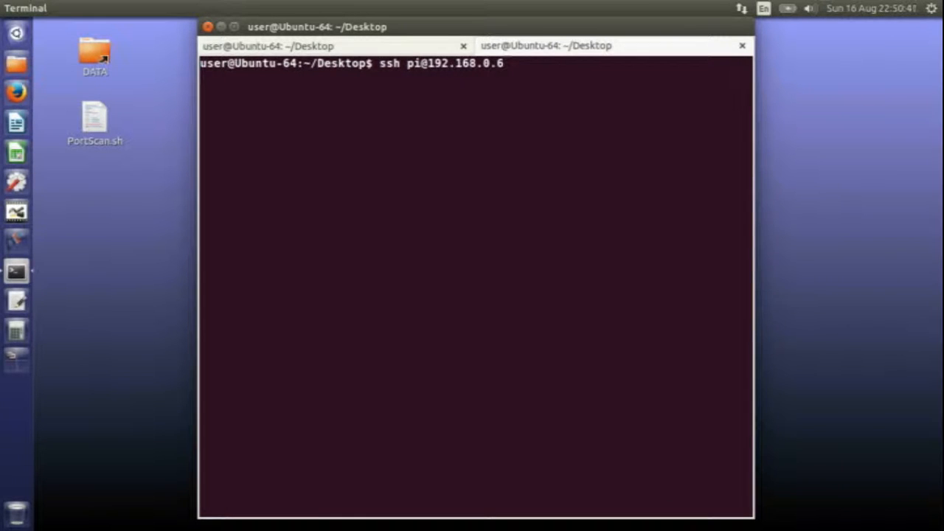
pyautogui.press('Return')
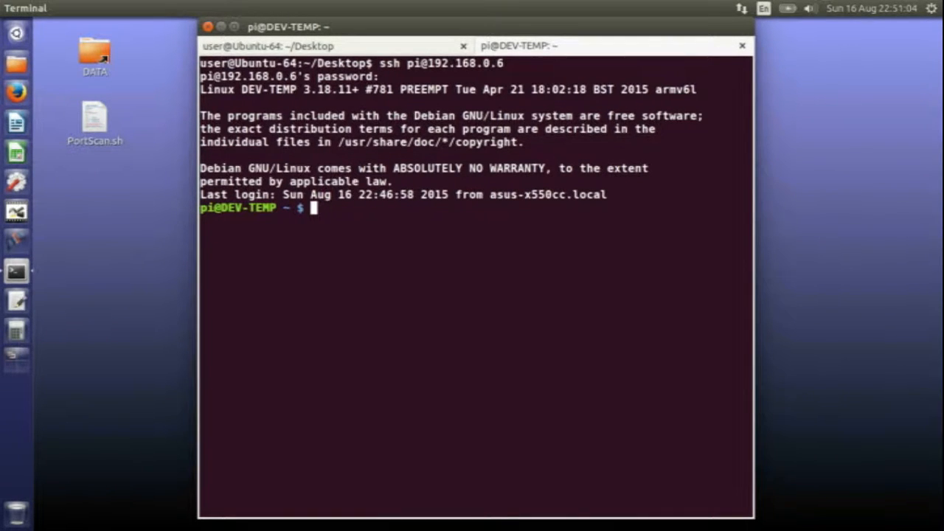
# Run sudo ./PiTimer.py in BACKUP/PiTimer/PiTimer_Step-8 on the Pi, then hide the terminal
pyautogui.write('cd Desktop/')
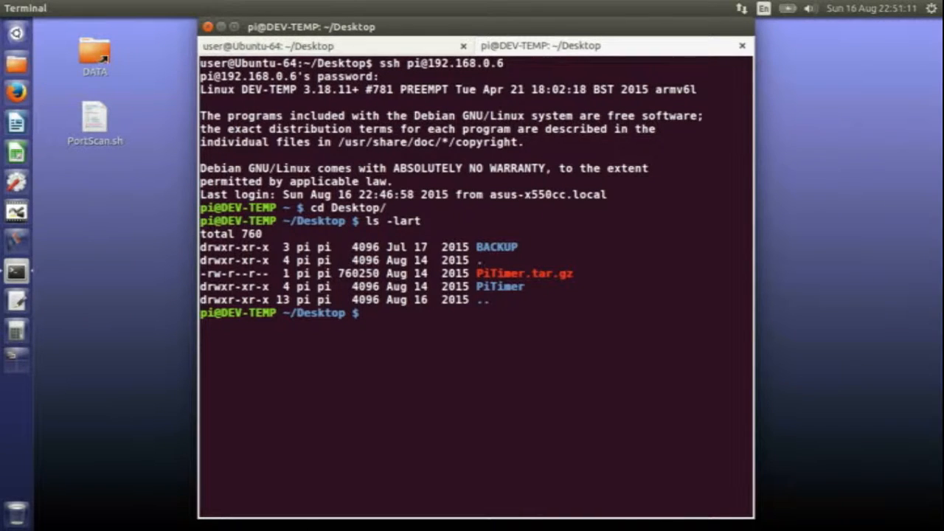
pyautogui.write('cd BACKUP/')
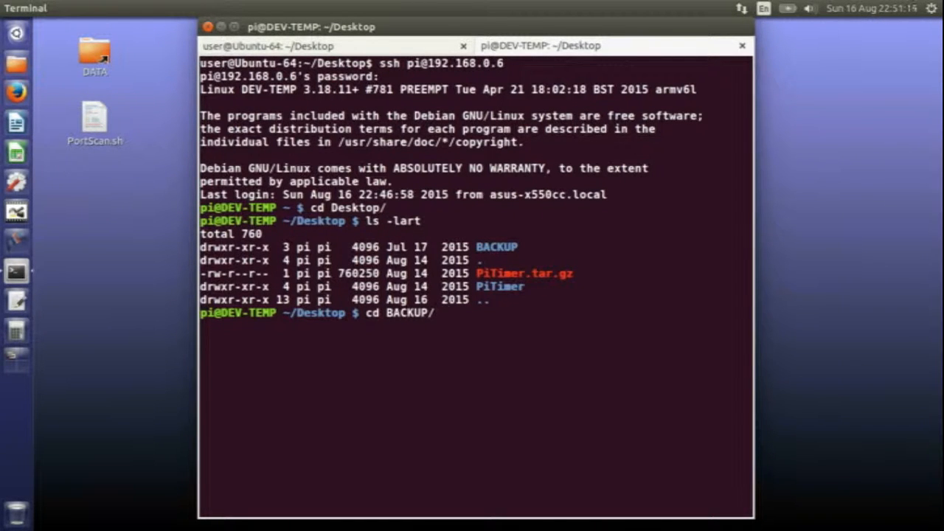
pyautogui.write('PiTimer/')
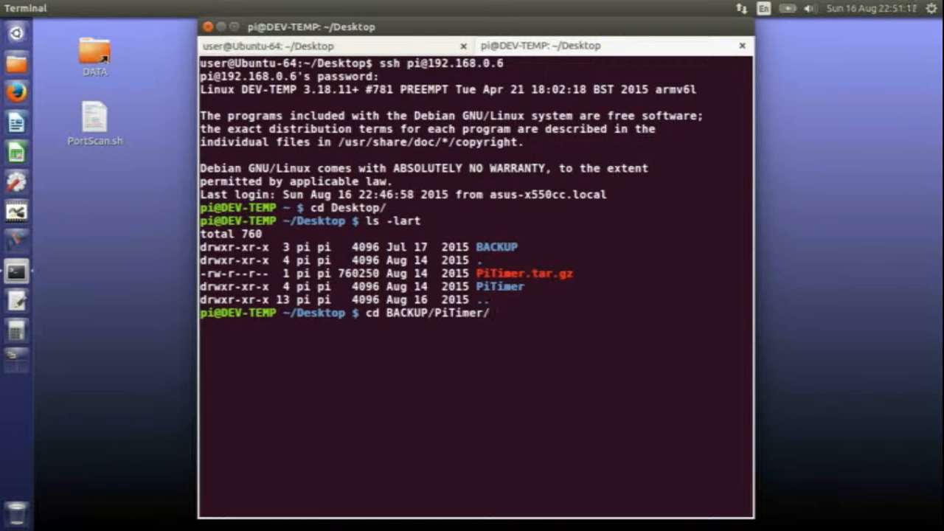
pyautogui.write('PiTimer_Step-8')
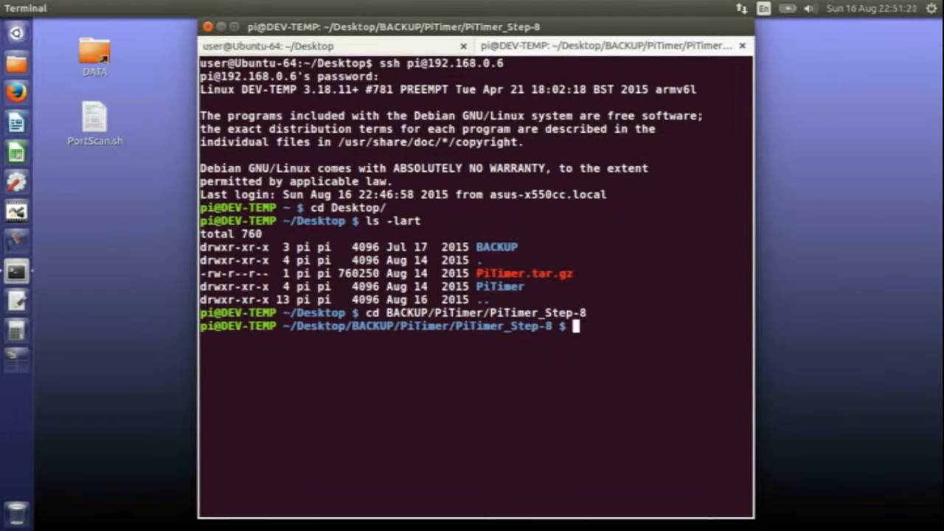
pyautogui.write('sudo')
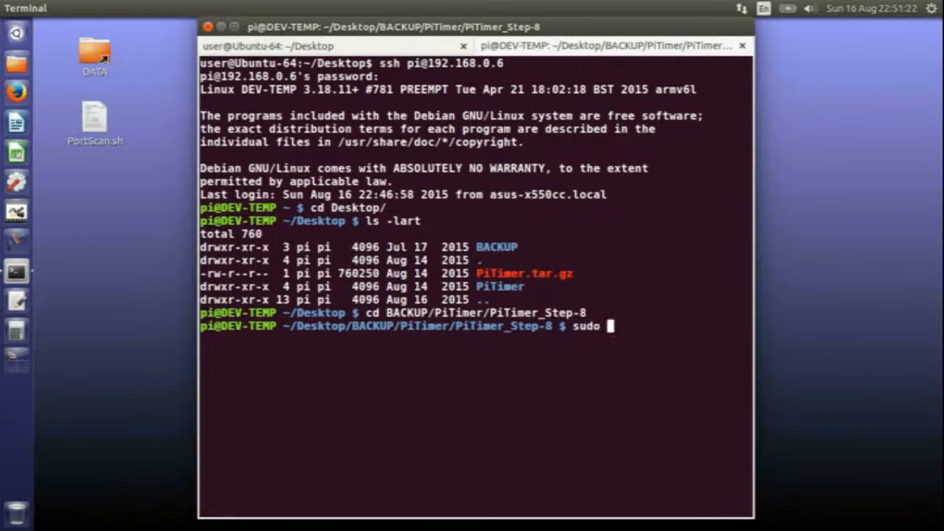
pyautogui.write('.')
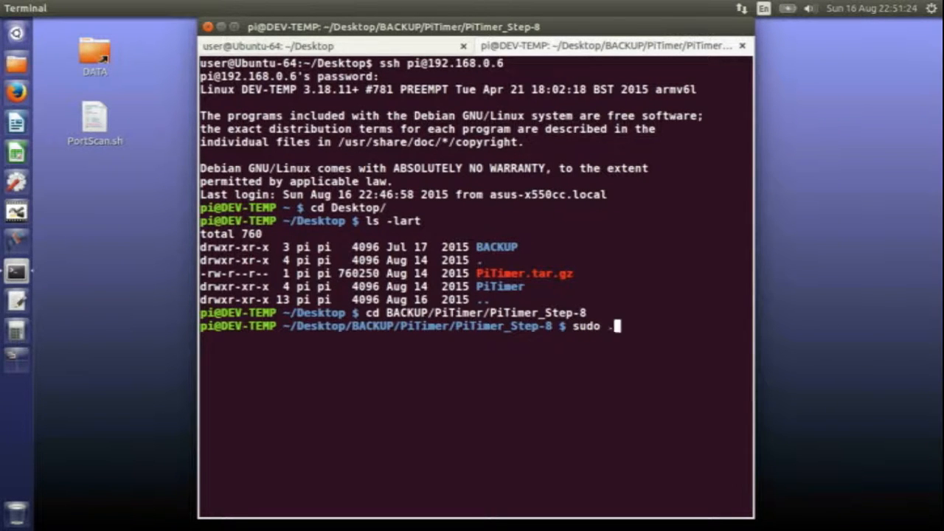
pyautogui.write('/PiTimer.py')
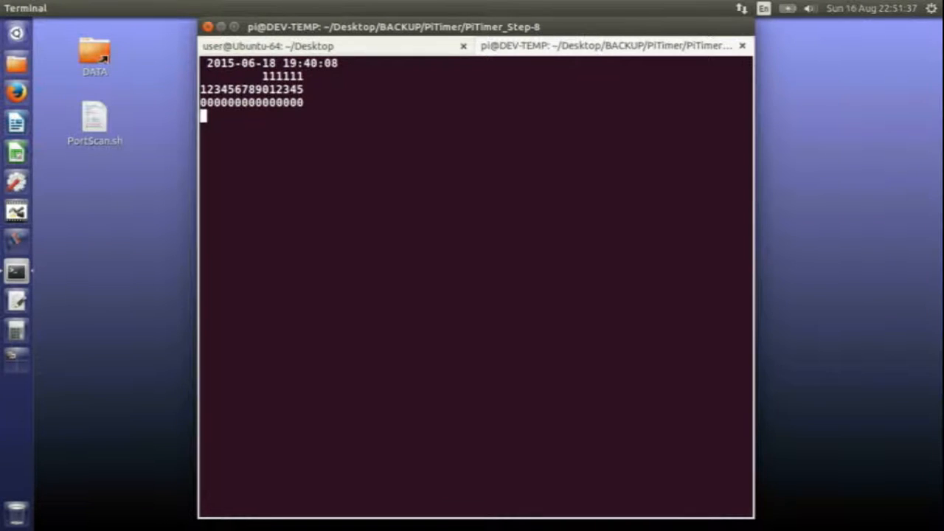
pyautogui.click(208, 26)
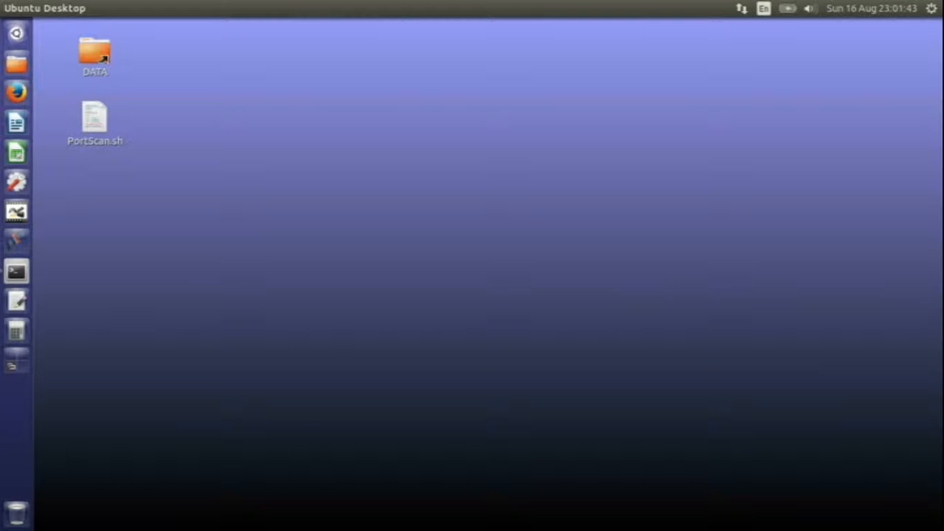
# Open PortScan.sh from the desktop, choosing Display to view its script
pyautogui.doubleClick(94, 118)
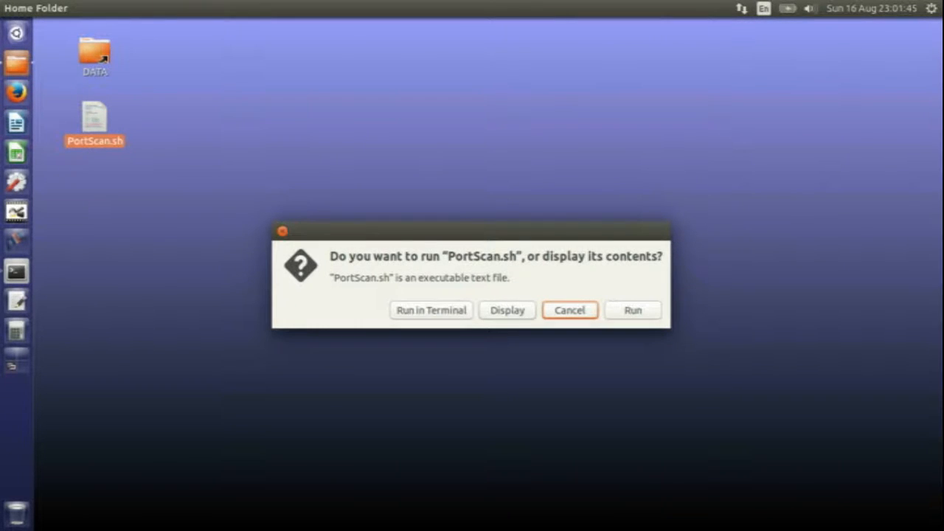
pyautogui.click(505, 310)
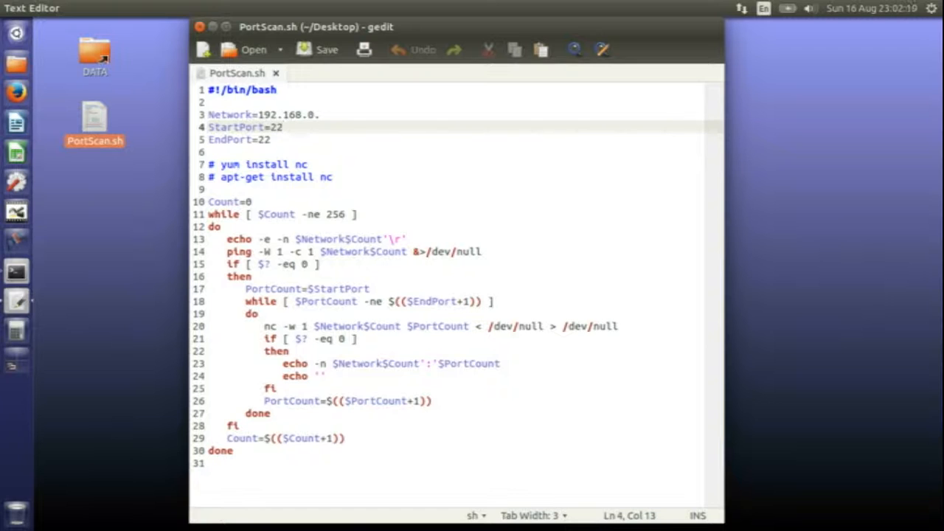
# Set StartPort to 1 and EndPort to 1024, then place the cursor on nc in line 20
pyautogui.write('10')
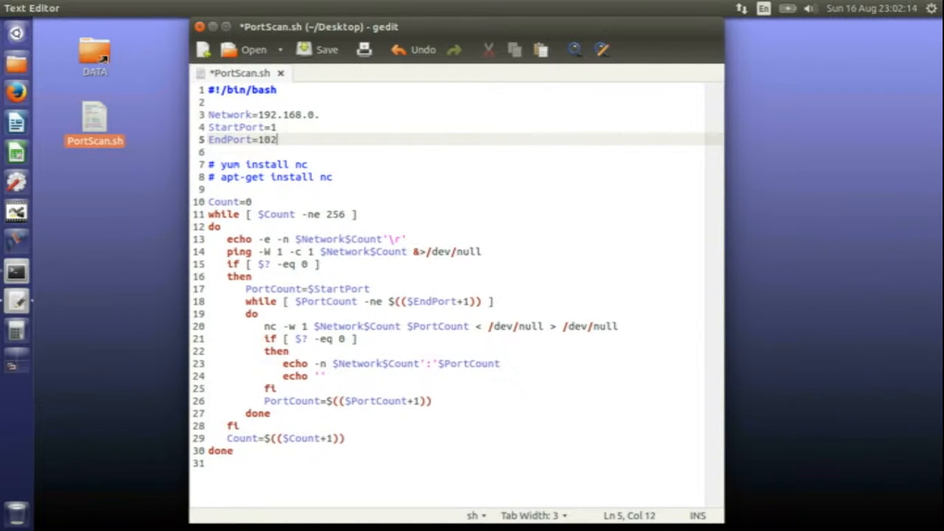
pyautogui.write('4')
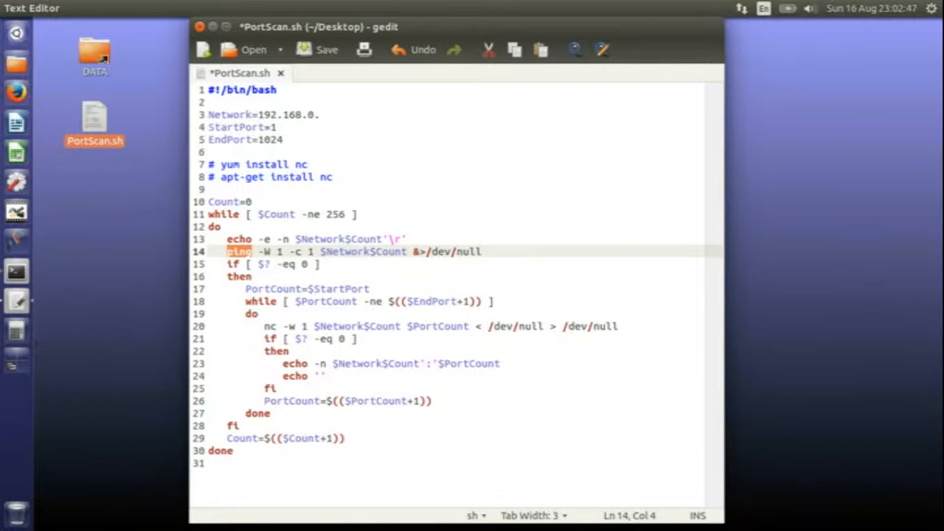
pyautogui.click(269, 326)
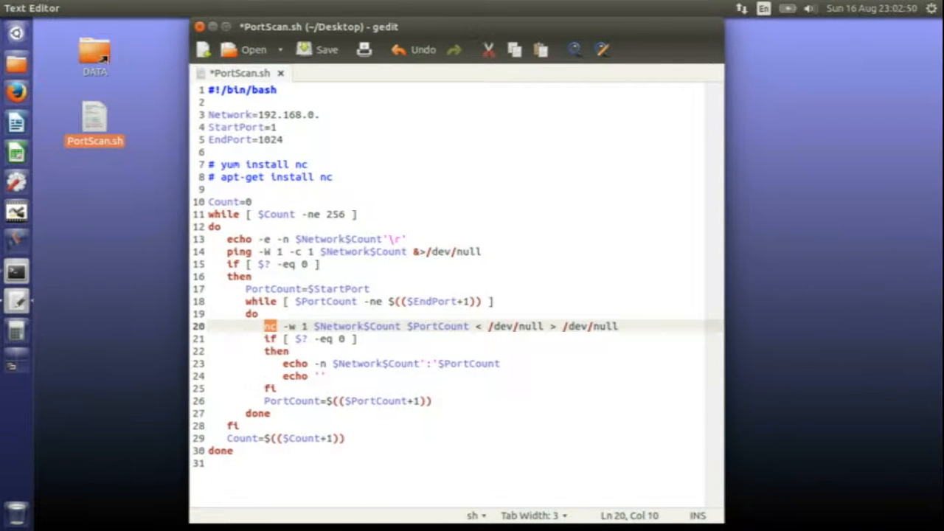